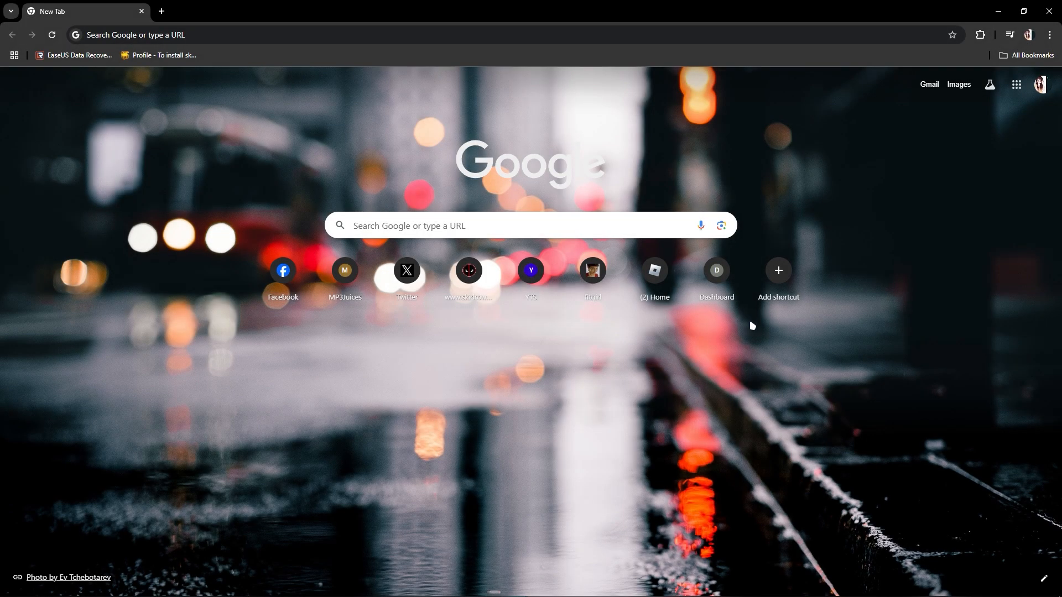
{"action": "mouse_move", "coordinate": [854, 243]}
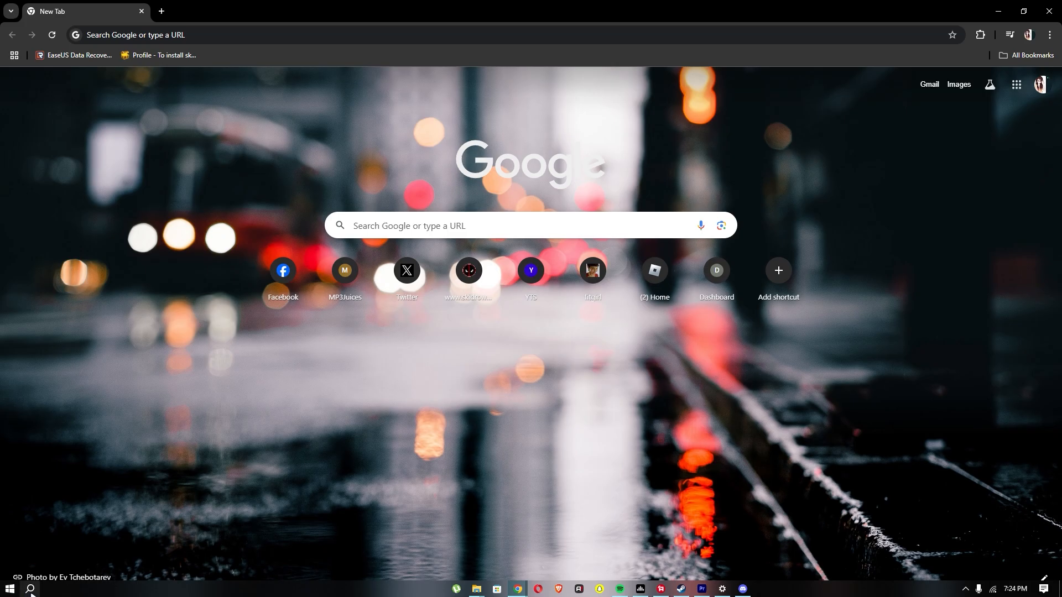
Search Windows Start for 'valo' to bring up VALORANT as the best match
{"action": "left_click", "coordinate": [10, 588]}
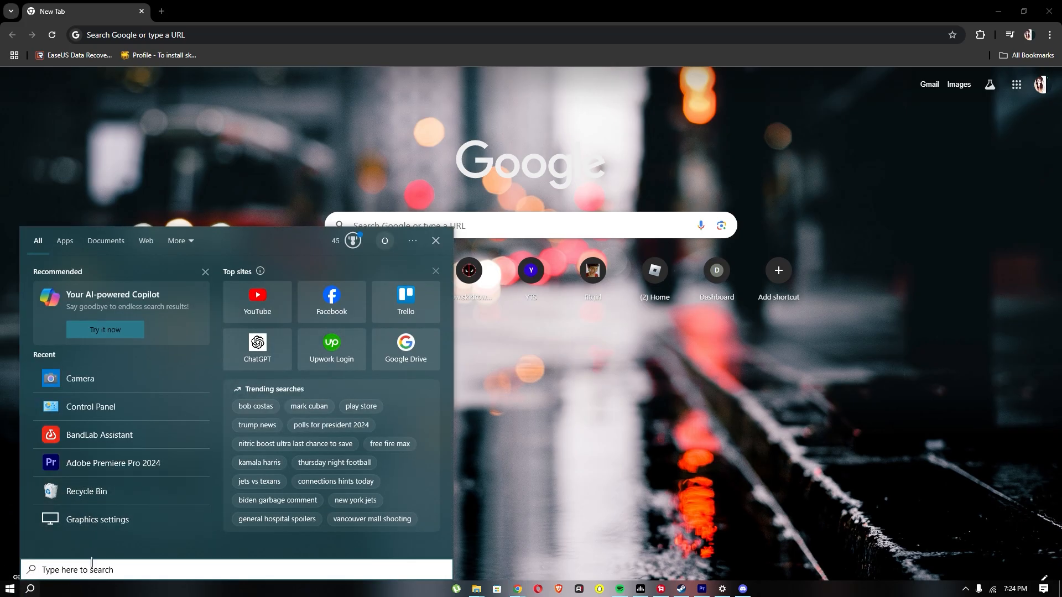
{"action": "type", "text": "valo"}
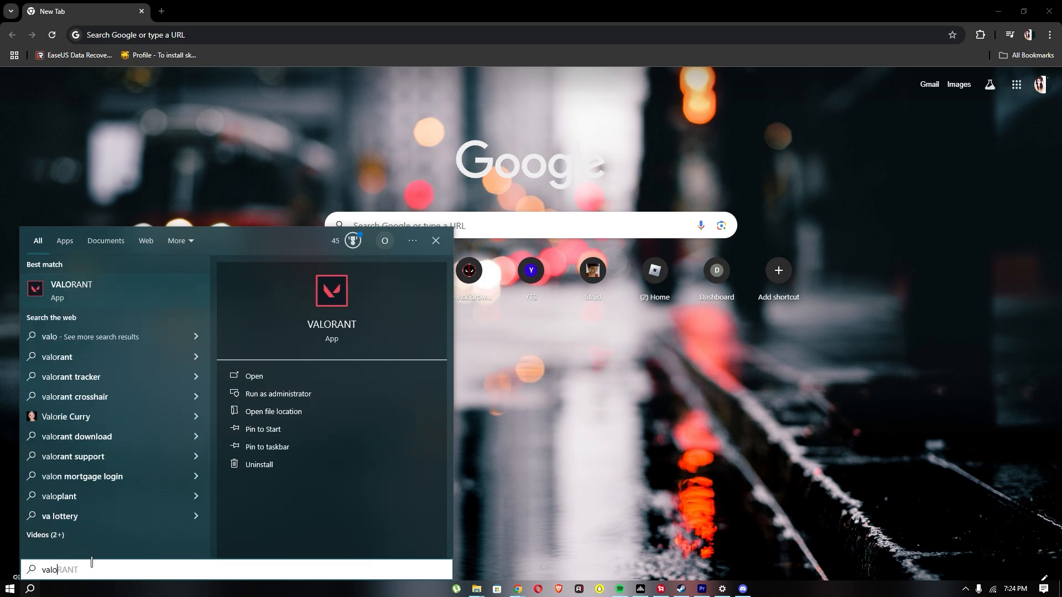
{"action": "mouse_move", "coordinate": [105, 554]}
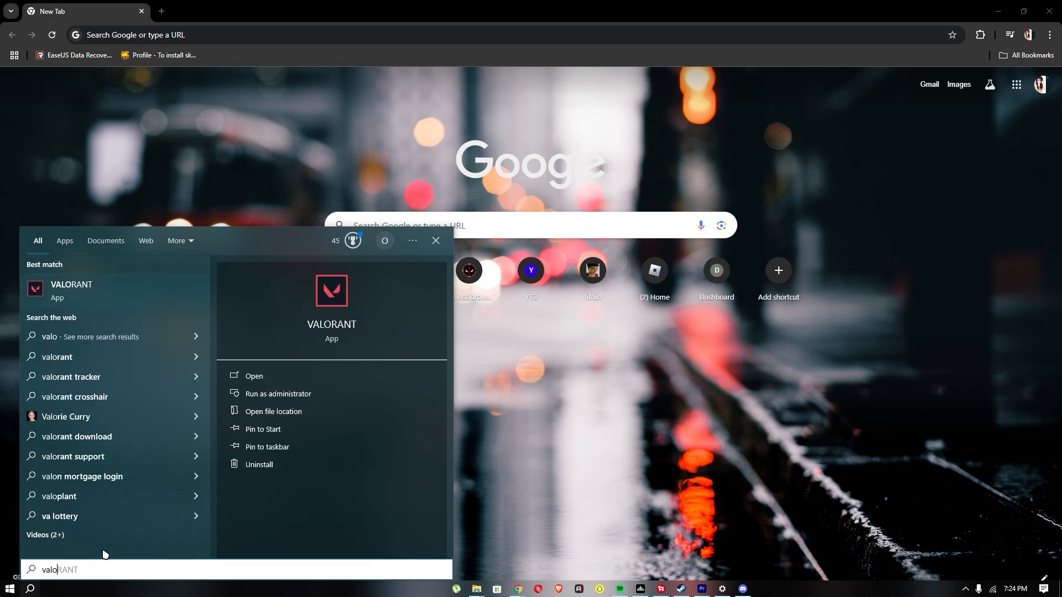
{"action": "mouse_move", "coordinate": [280, 411]}
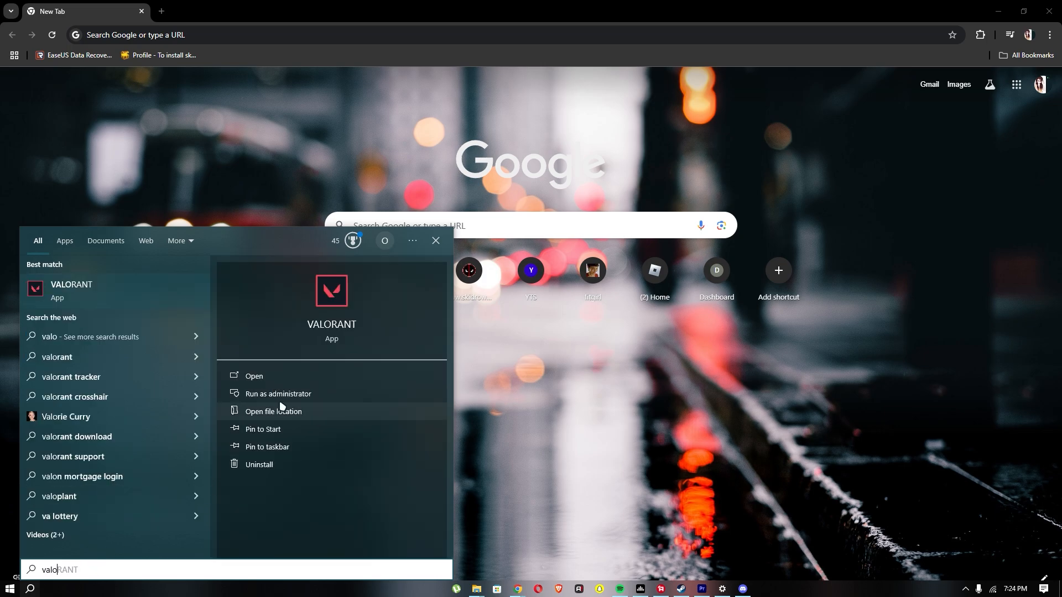
{"action": "mouse_move", "coordinate": [290, 399]}
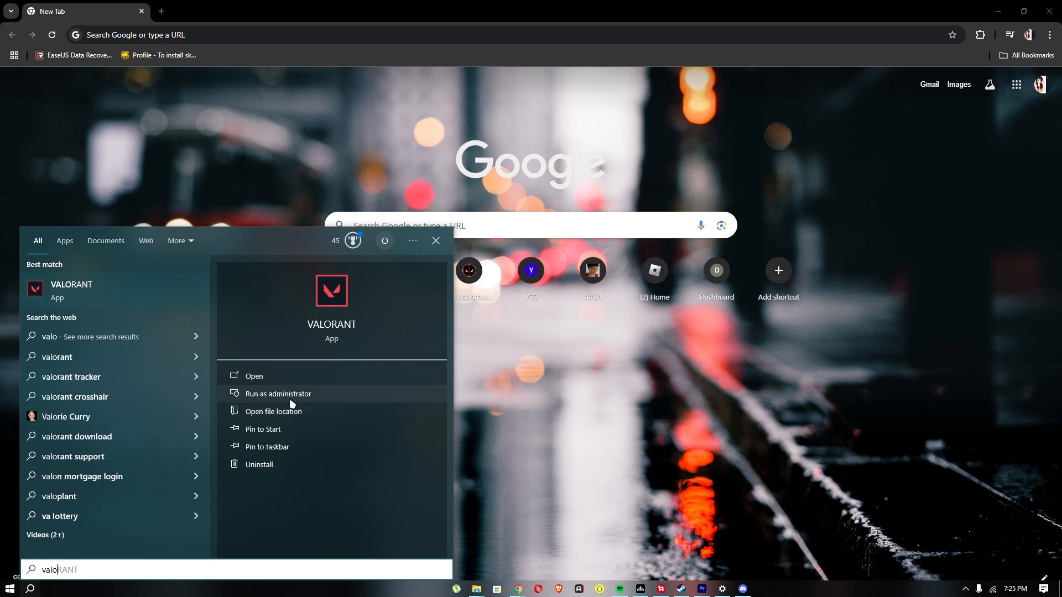
{"action": "mouse_move", "coordinate": [157, 362]}
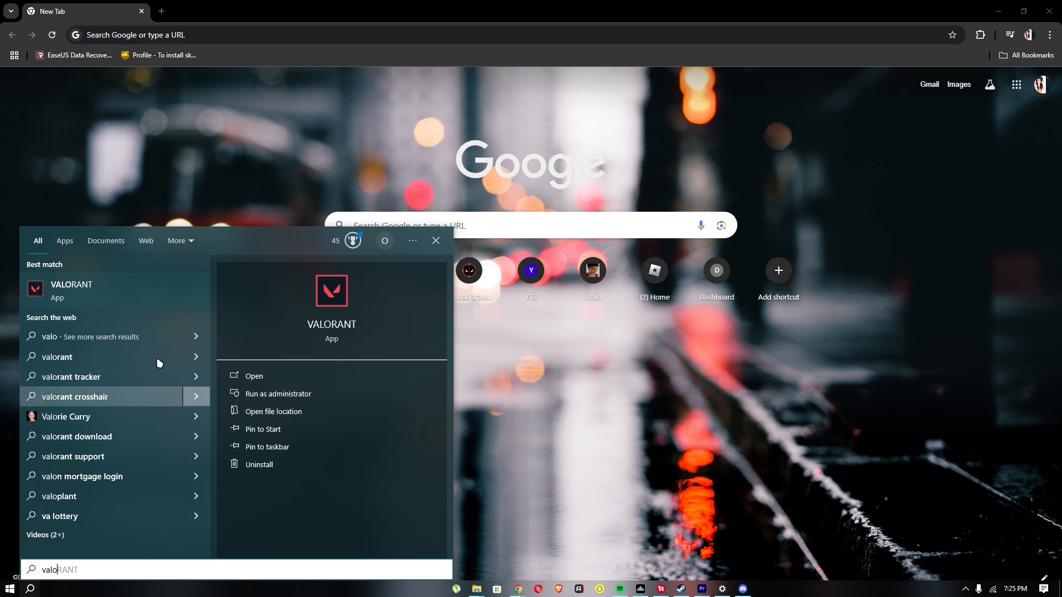
Follow the VALORANT shortcut to the Riot Client folder on D and bring up RiotClientServices' actions
{"action": "left_click", "coordinate": [273, 412]}
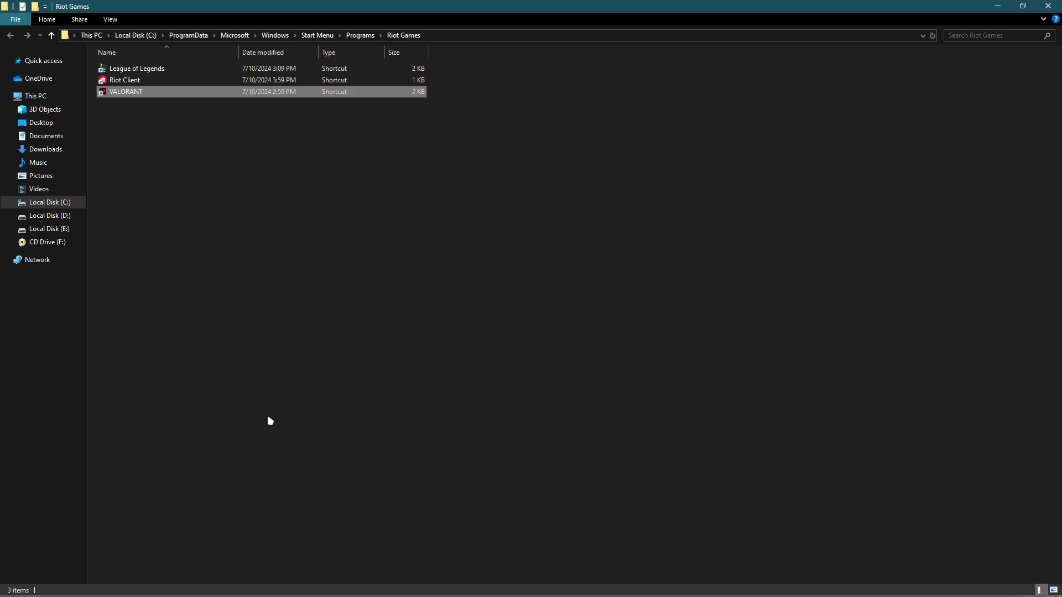
{"action": "right_click", "coordinate": [126, 92]}
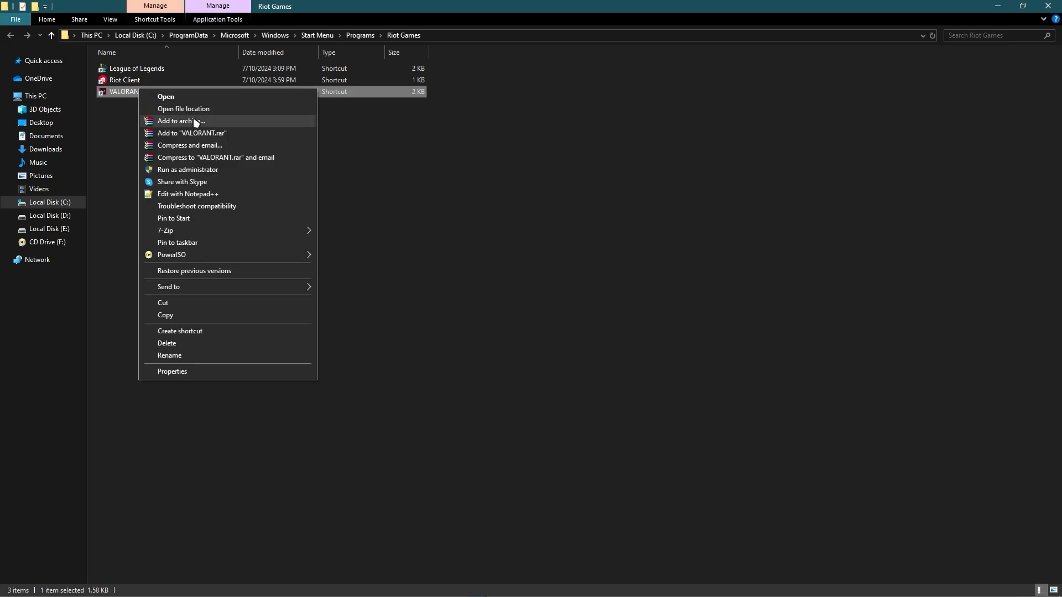
{"action": "left_click", "coordinate": [183, 108]}
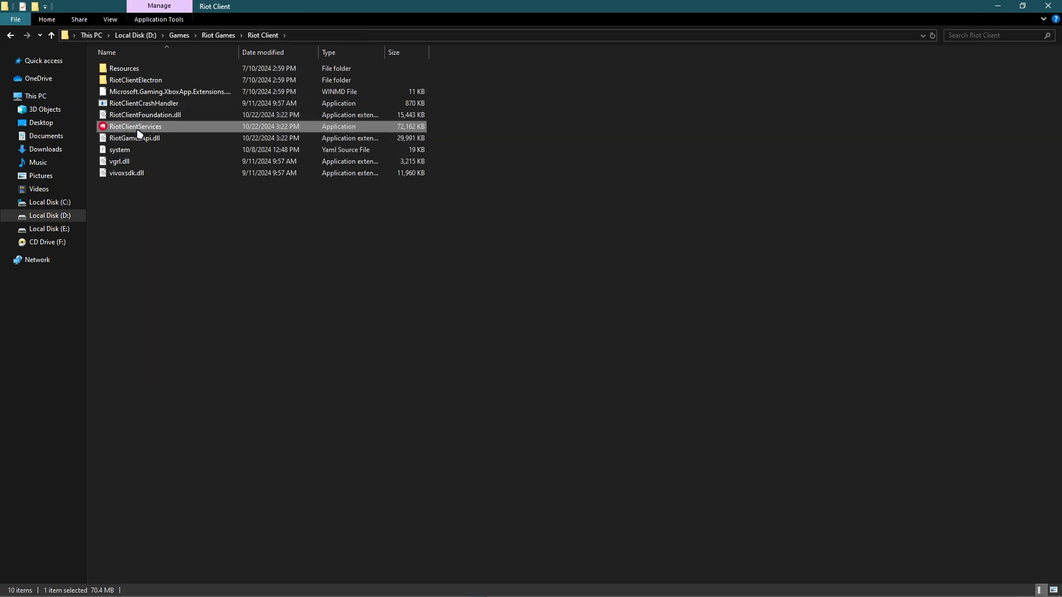
{"action": "right_click", "coordinate": [135, 126]}
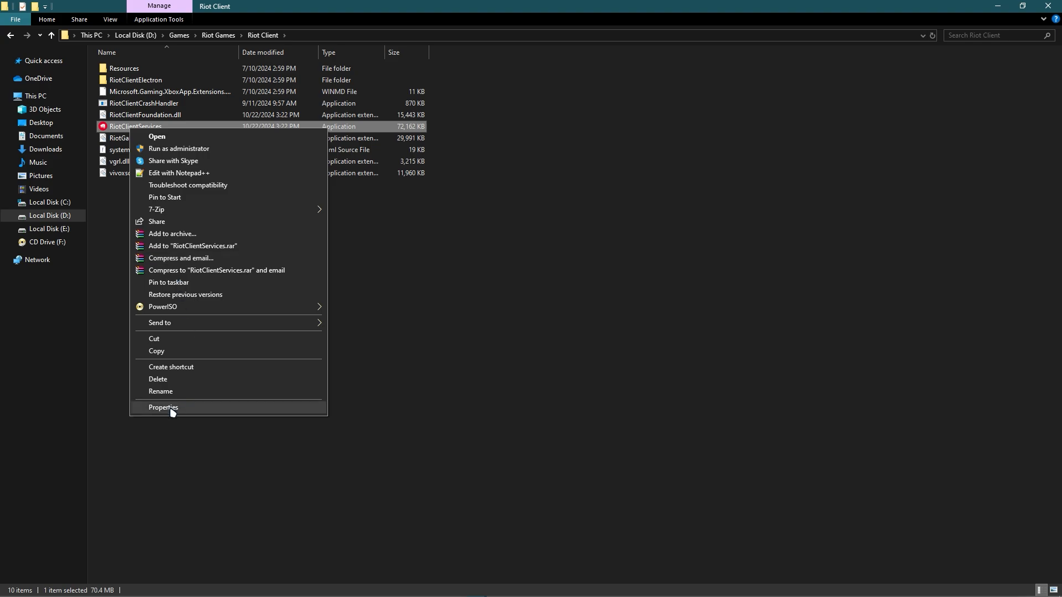
{"action": "mouse_move", "coordinate": [179, 413]}
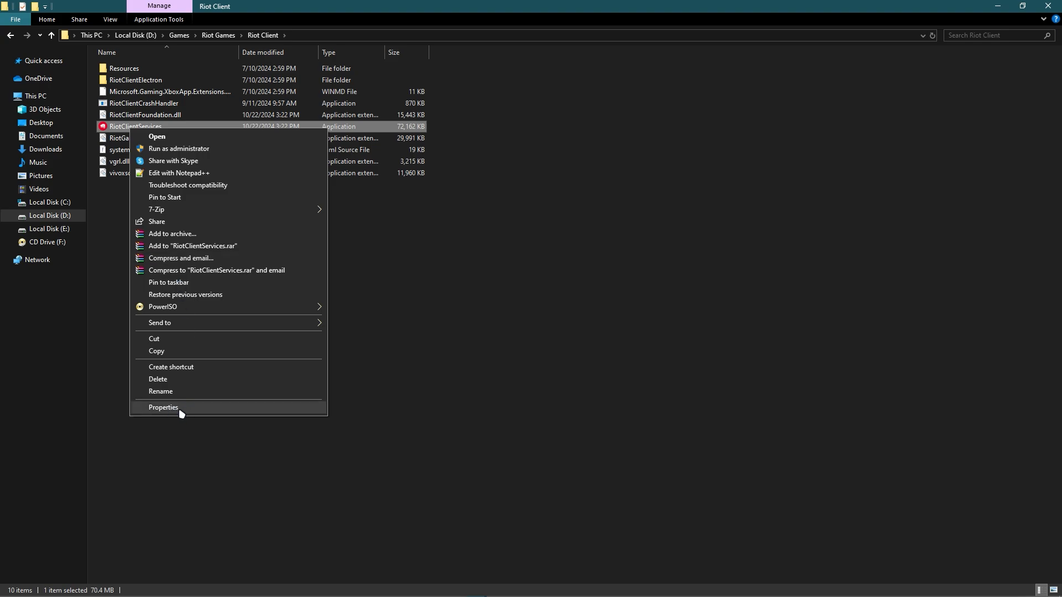
In RiotClientServices' Compatibility settings, enable 'Run this program as an administrator'
{"action": "left_click", "coordinate": [164, 408]}
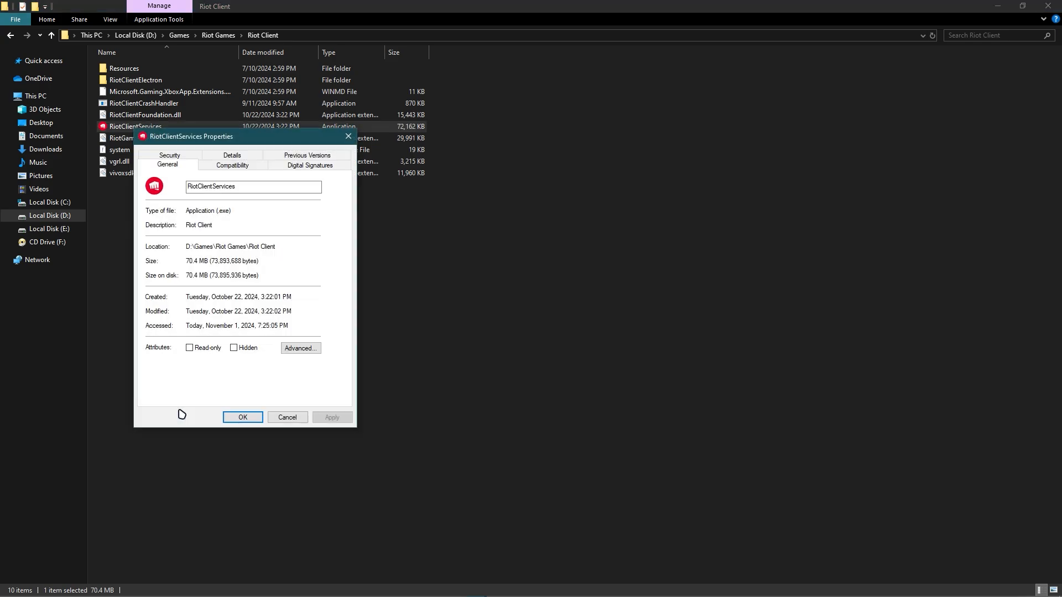
{"action": "left_click", "coordinate": [231, 165]}
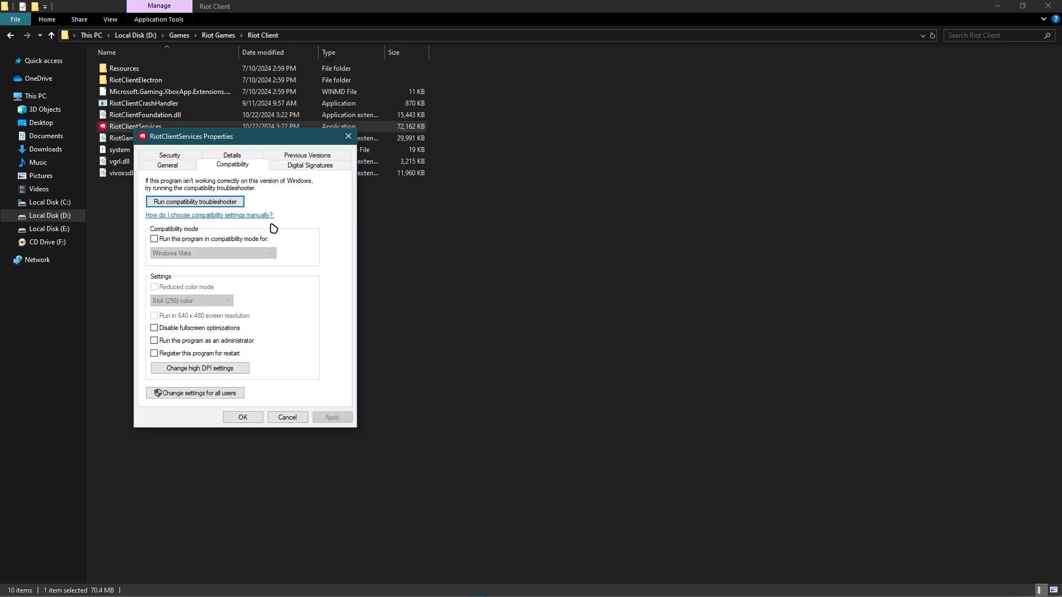
{"action": "mouse_move", "coordinate": [265, 354]}
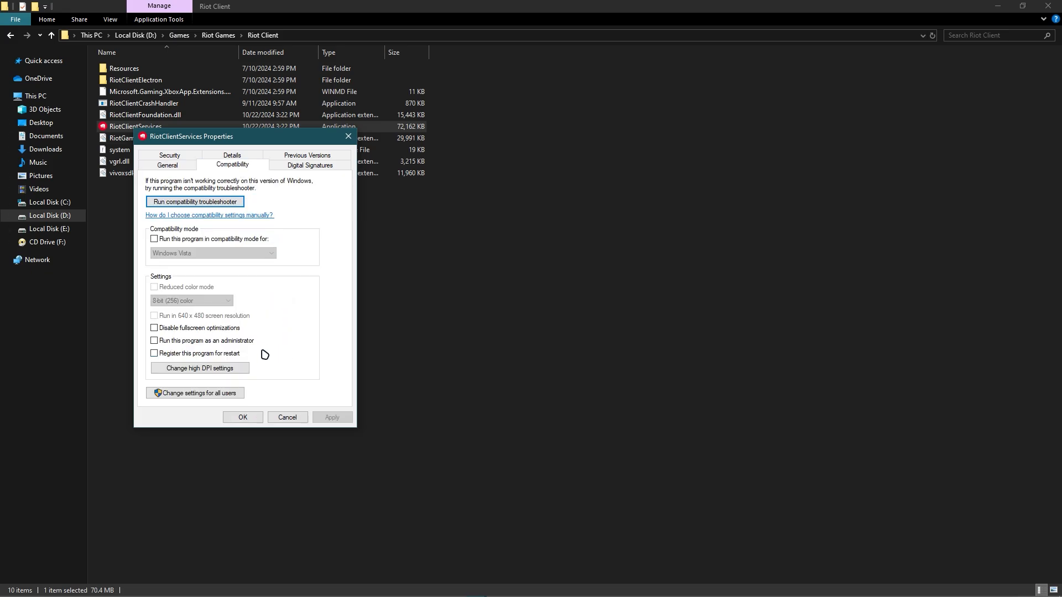
{"action": "left_click", "coordinate": [154, 340]}
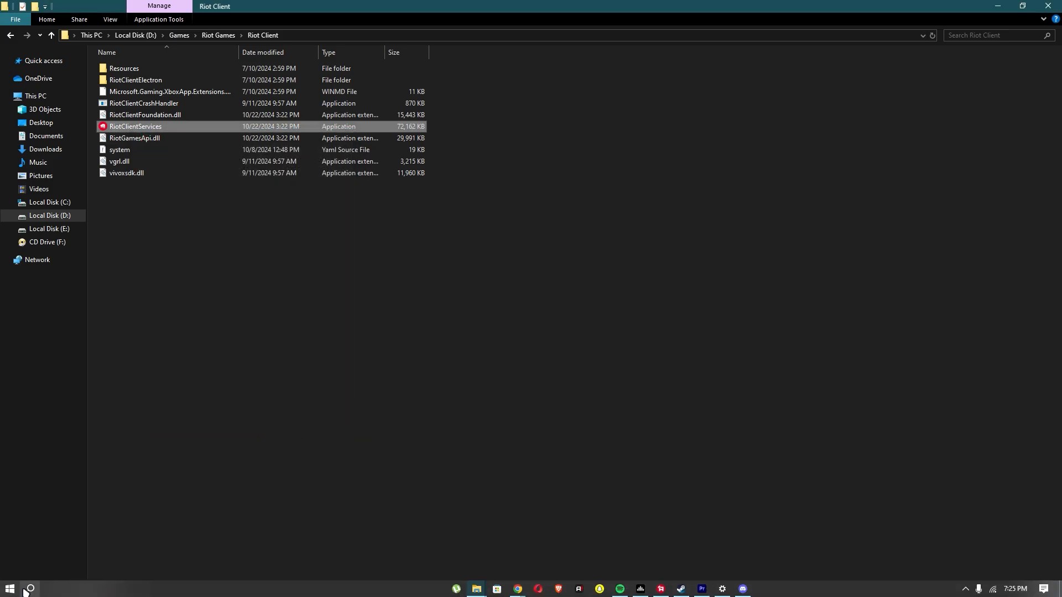
Launch Command Prompt from Start and enter 'sc delete vgk' to remove the vgk service
{"action": "left_click", "coordinate": [30, 588]}
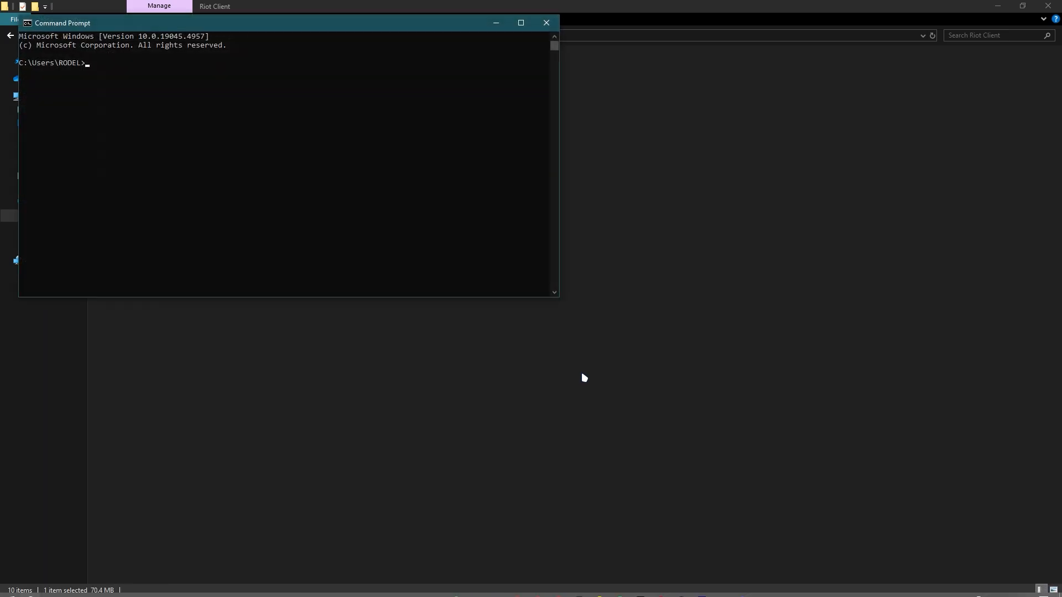
{"action": "type", "text": "sc delete vgk"}
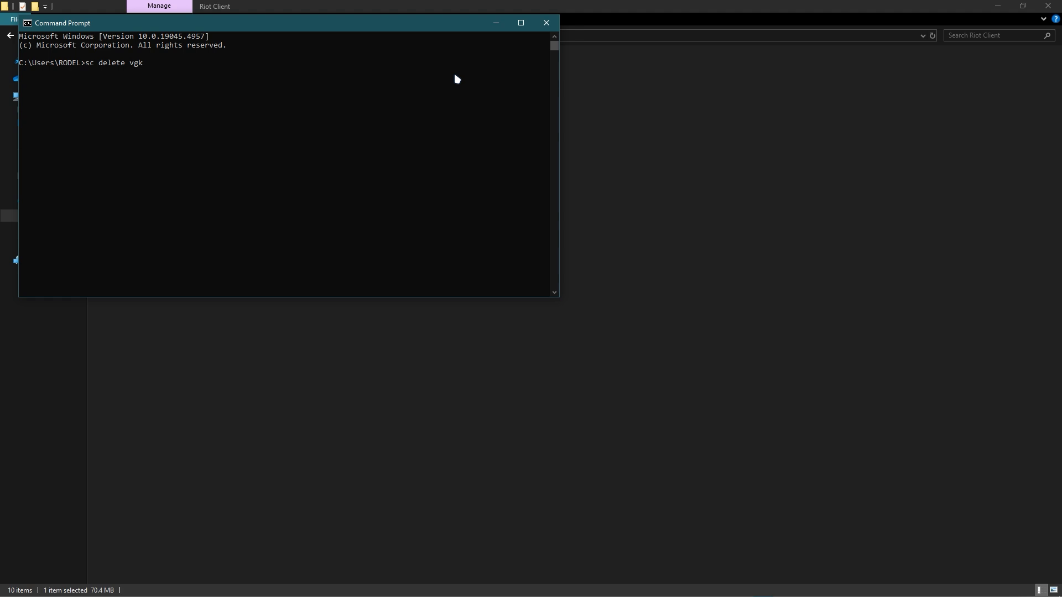
{"action": "mouse_move", "coordinate": [359, 77]}
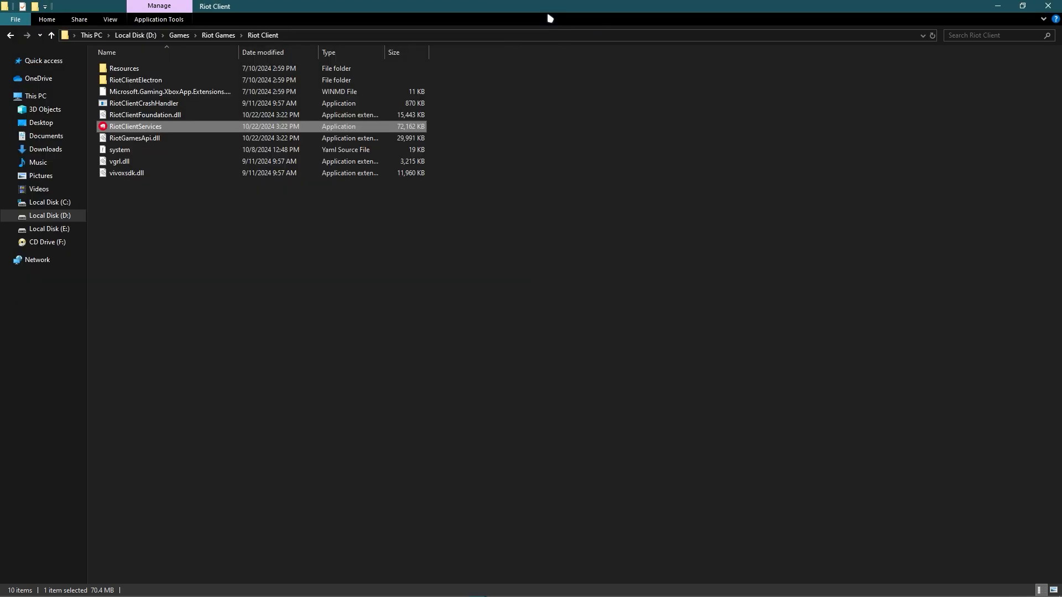
{"action": "mouse_move", "coordinate": [627, 109]}
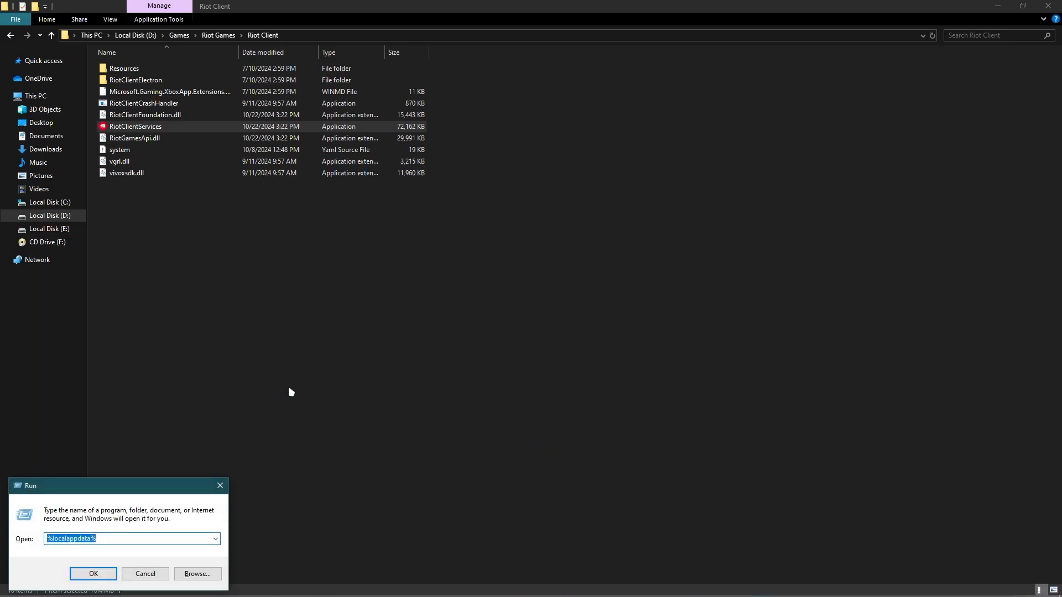
{"action": "mouse_move", "coordinate": [116, 538]}
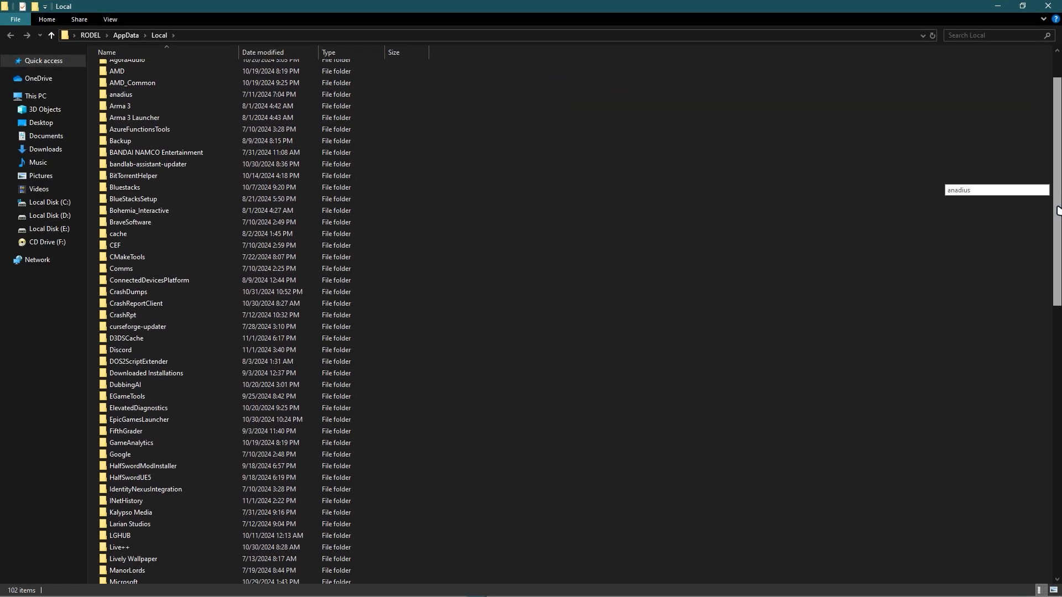
Look through AppData\Local, check the OneDrive folder's options and dismiss them
{"action": "scroll", "scroll_direction": "down", "scroll_amount": 3}
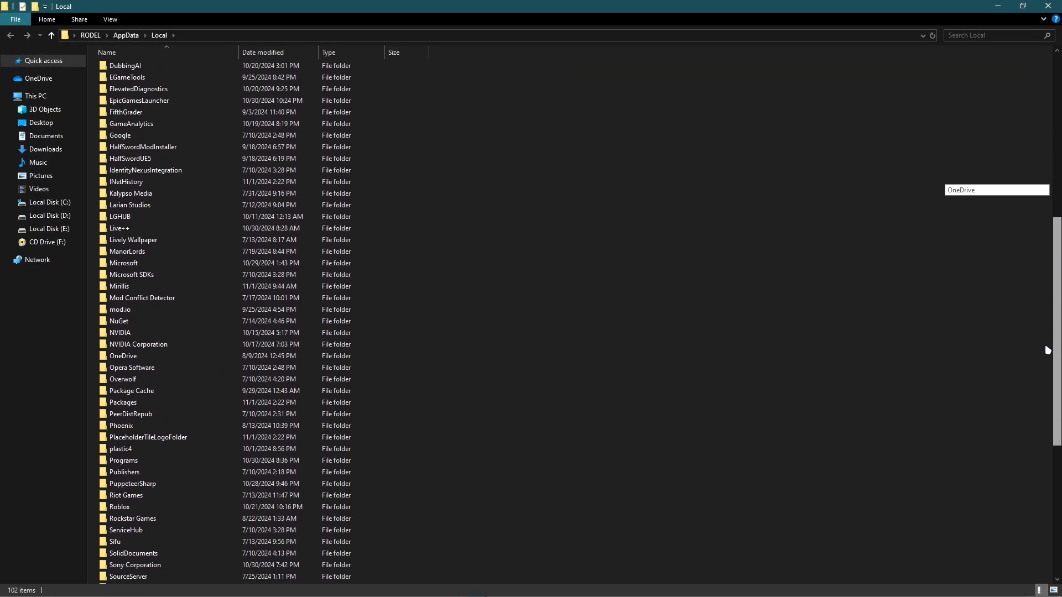
{"action": "scroll", "scroll_direction": "down", "scroll_amount": 3}
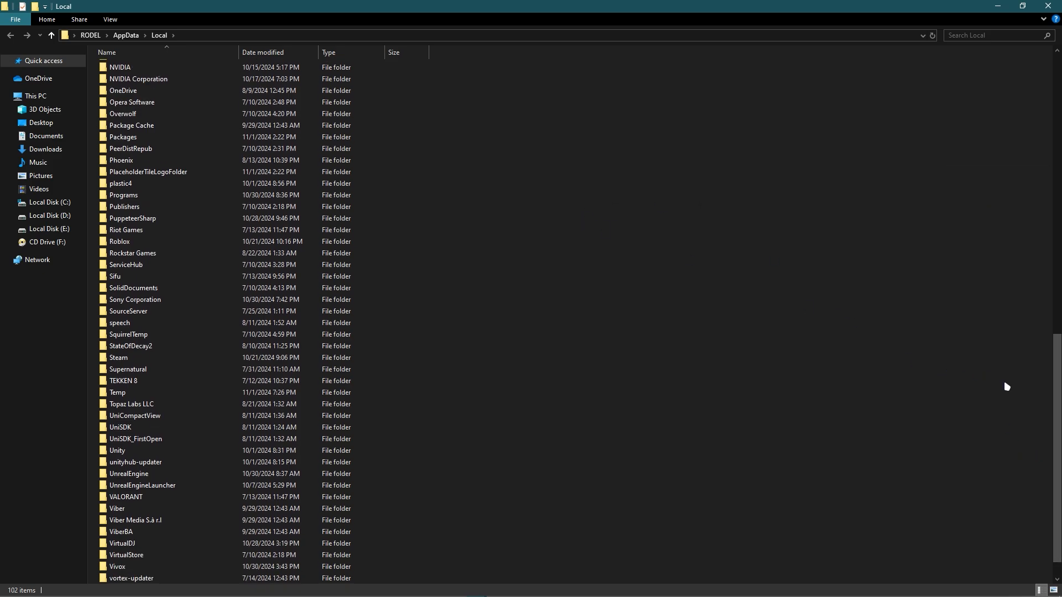
{"action": "scroll", "scroll_direction": "up", "scroll_amount": 3}
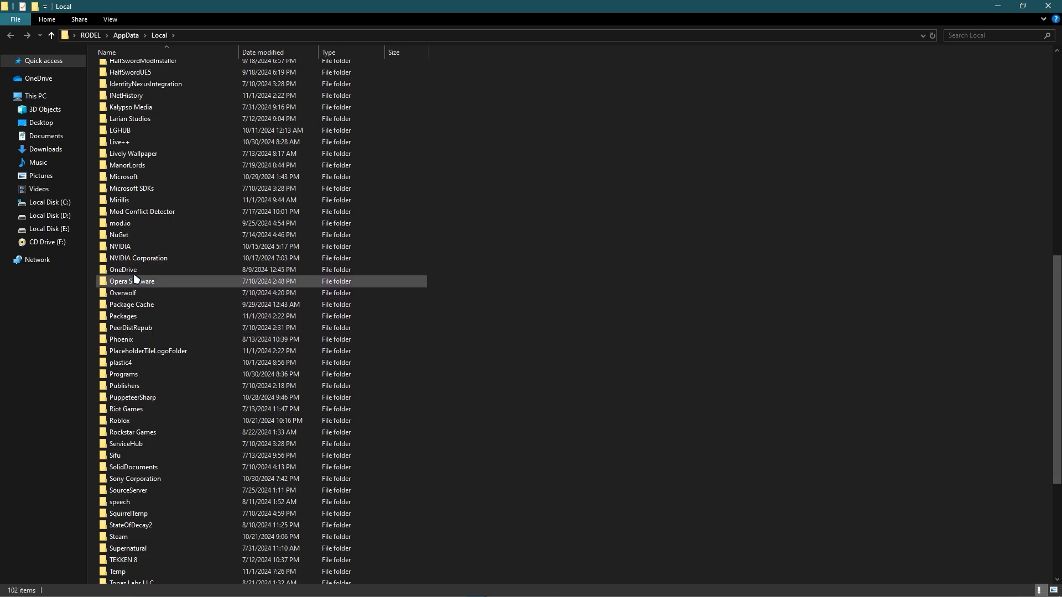
{"action": "right_click", "coordinate": [122, 270]}
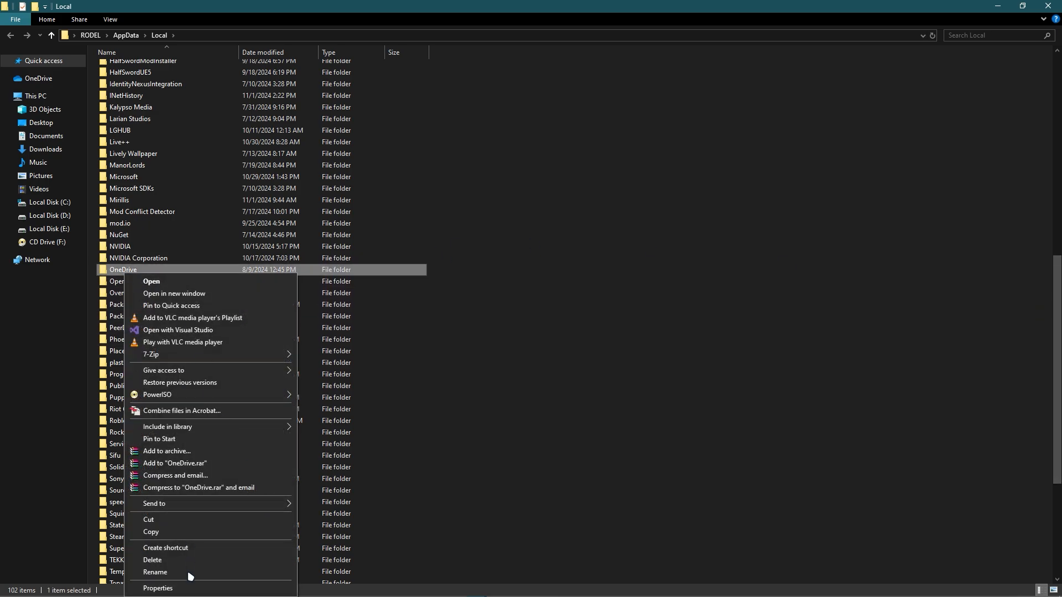
{"action": "left_click", "coordinate": [555, 351]}
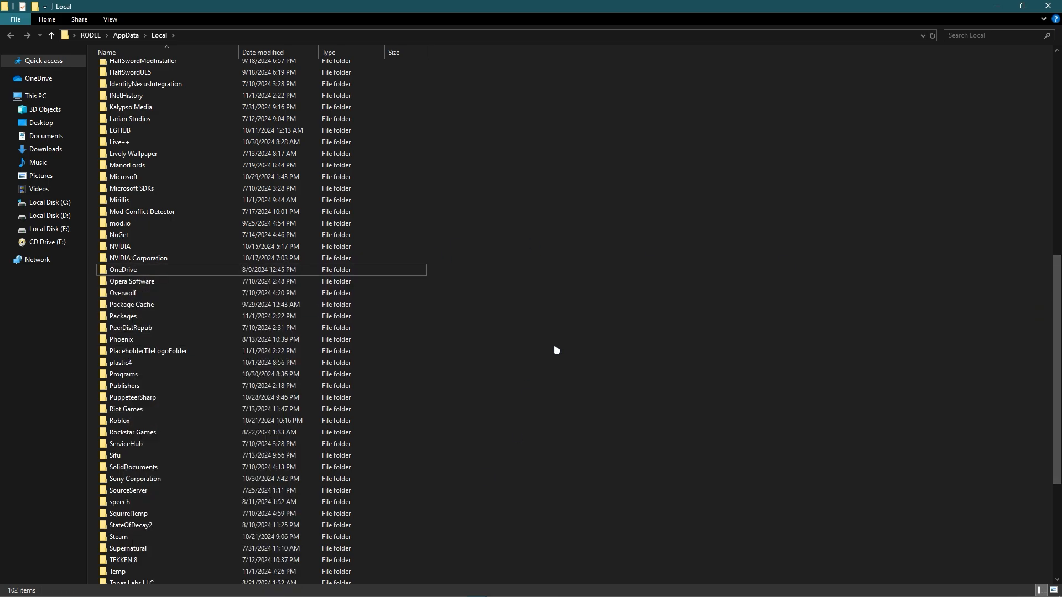